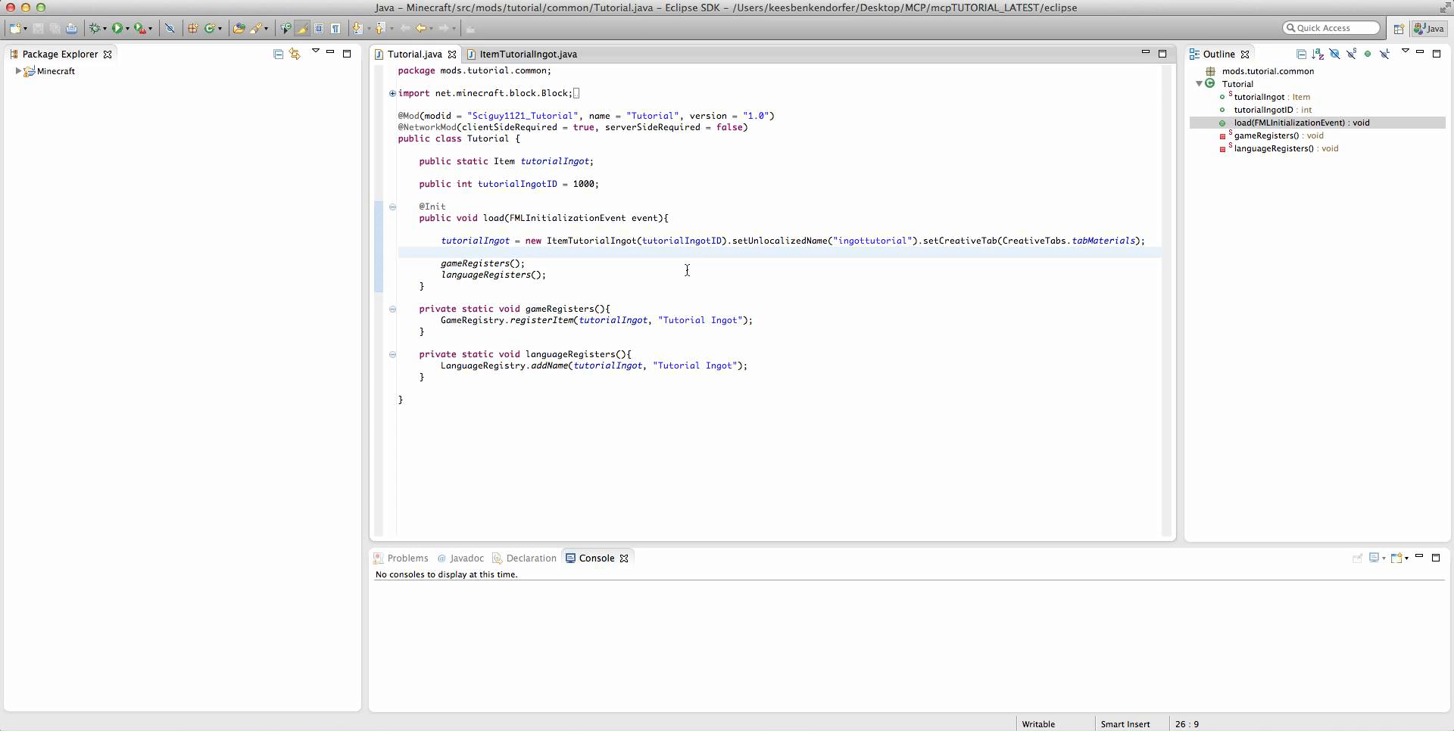
# Insert blank lines in the load method after the languageRegisters() call for new code
pyautogui.click(441, 253)
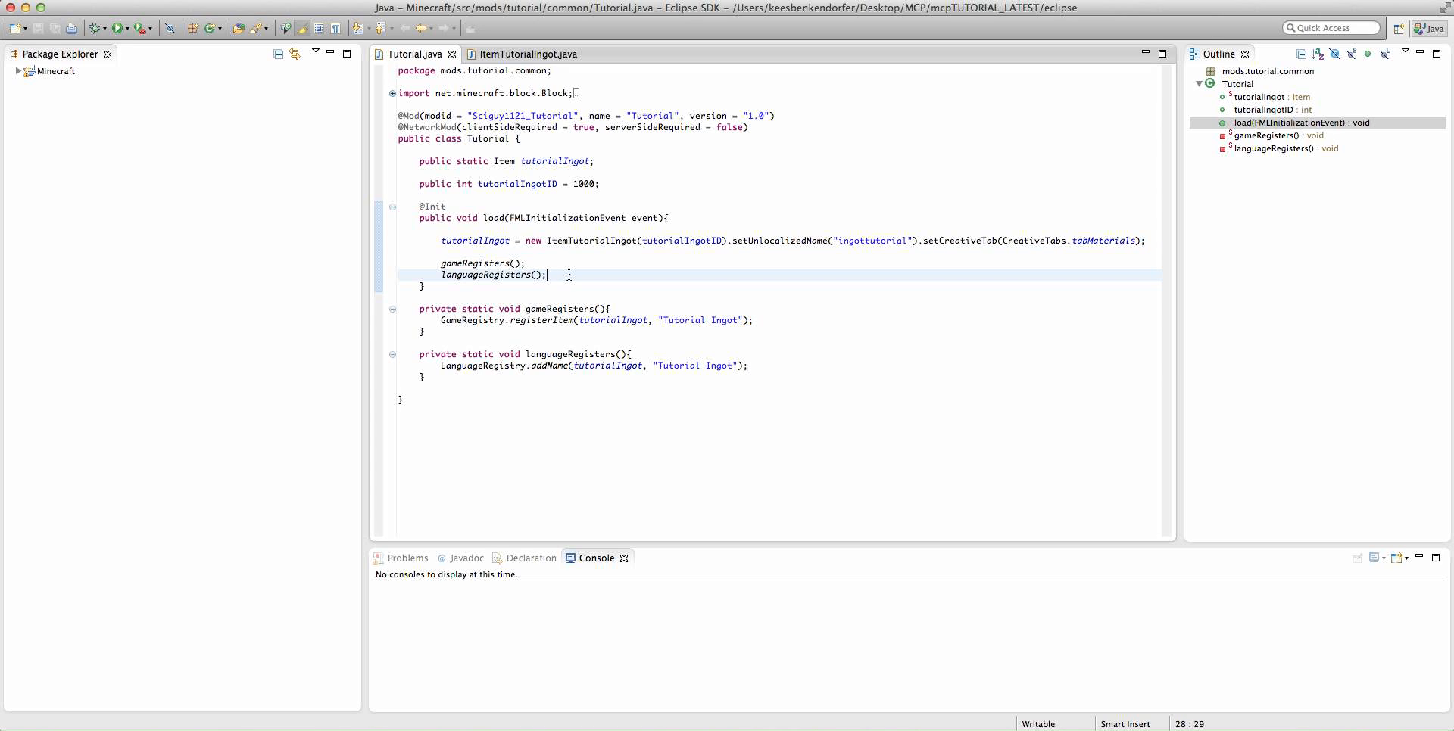
pyautogui.press('enter')
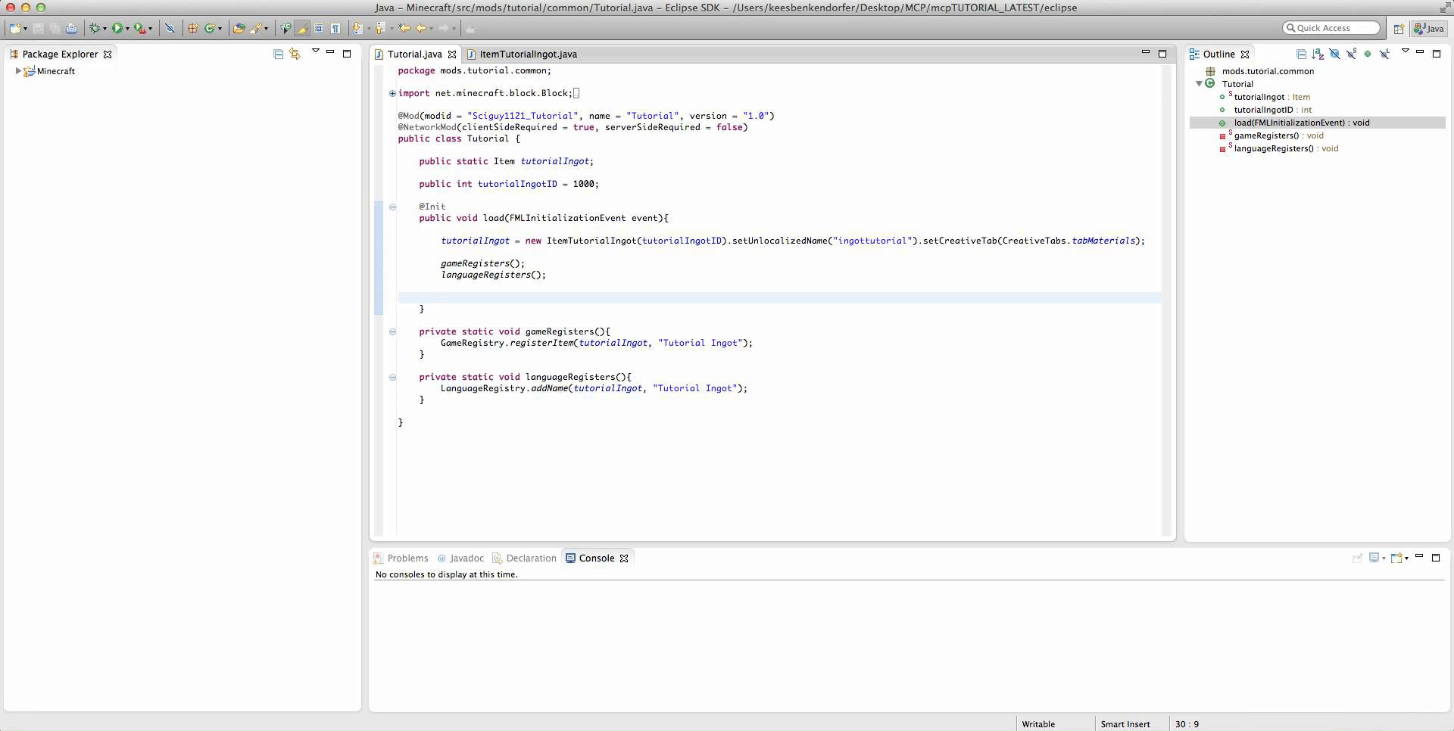
pyautogui.click(442, 299)
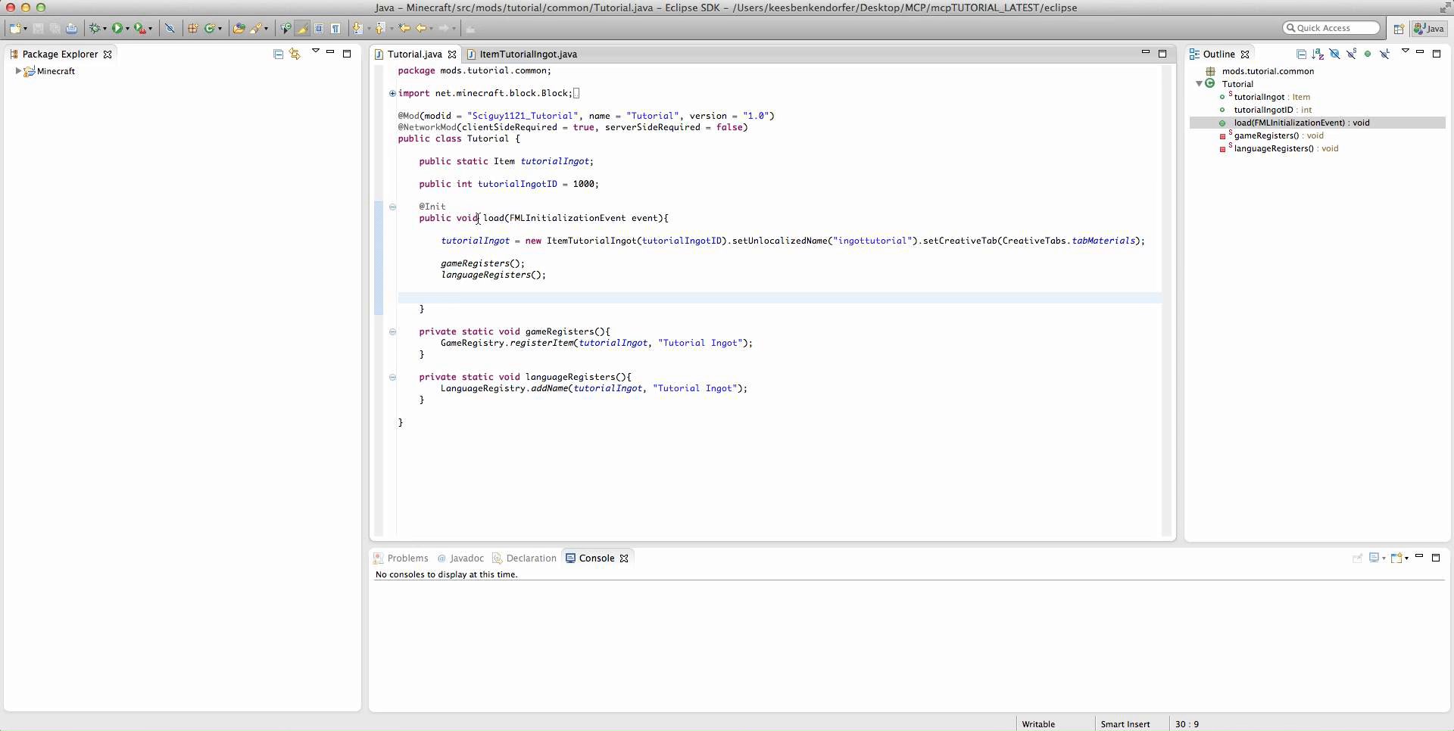
pyautogui.moveTo(498, 100)
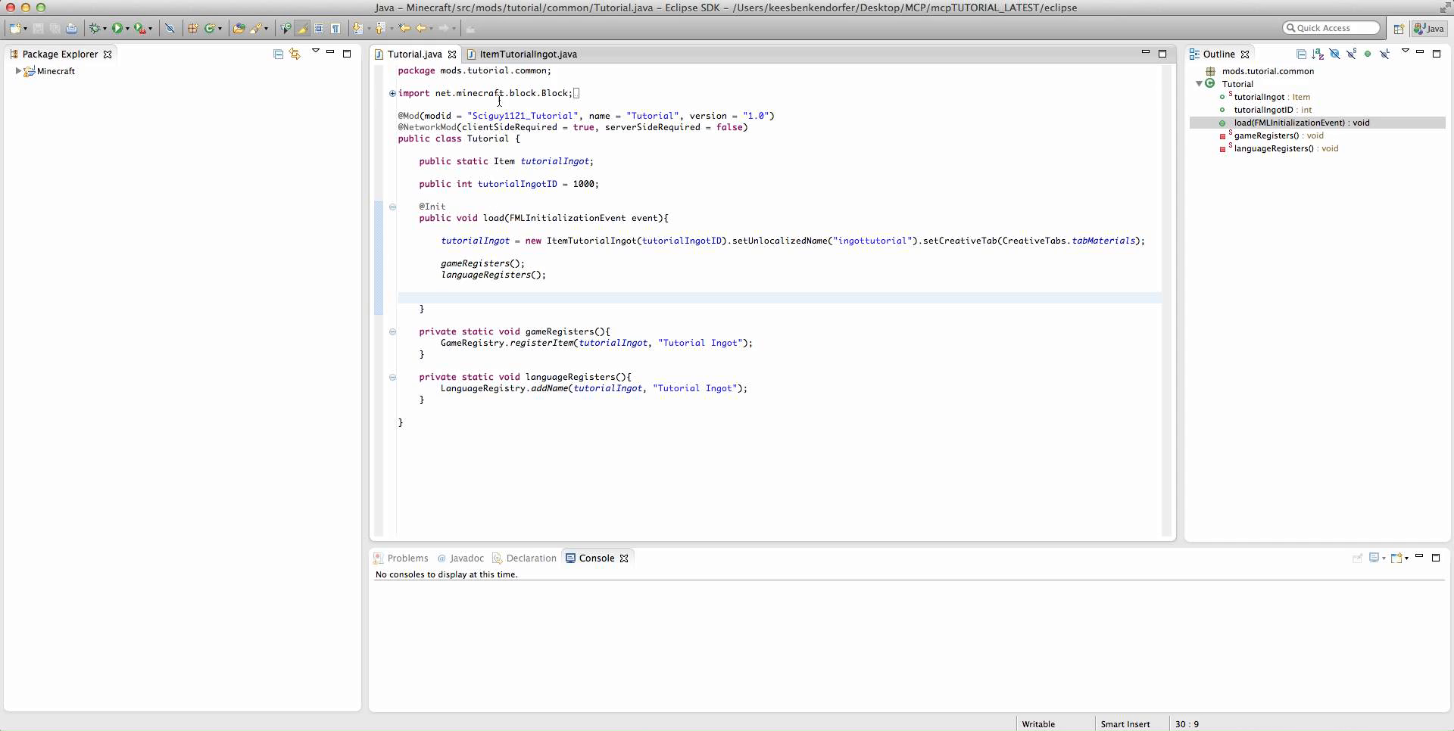
pyautogui.moveTo(526, 171)
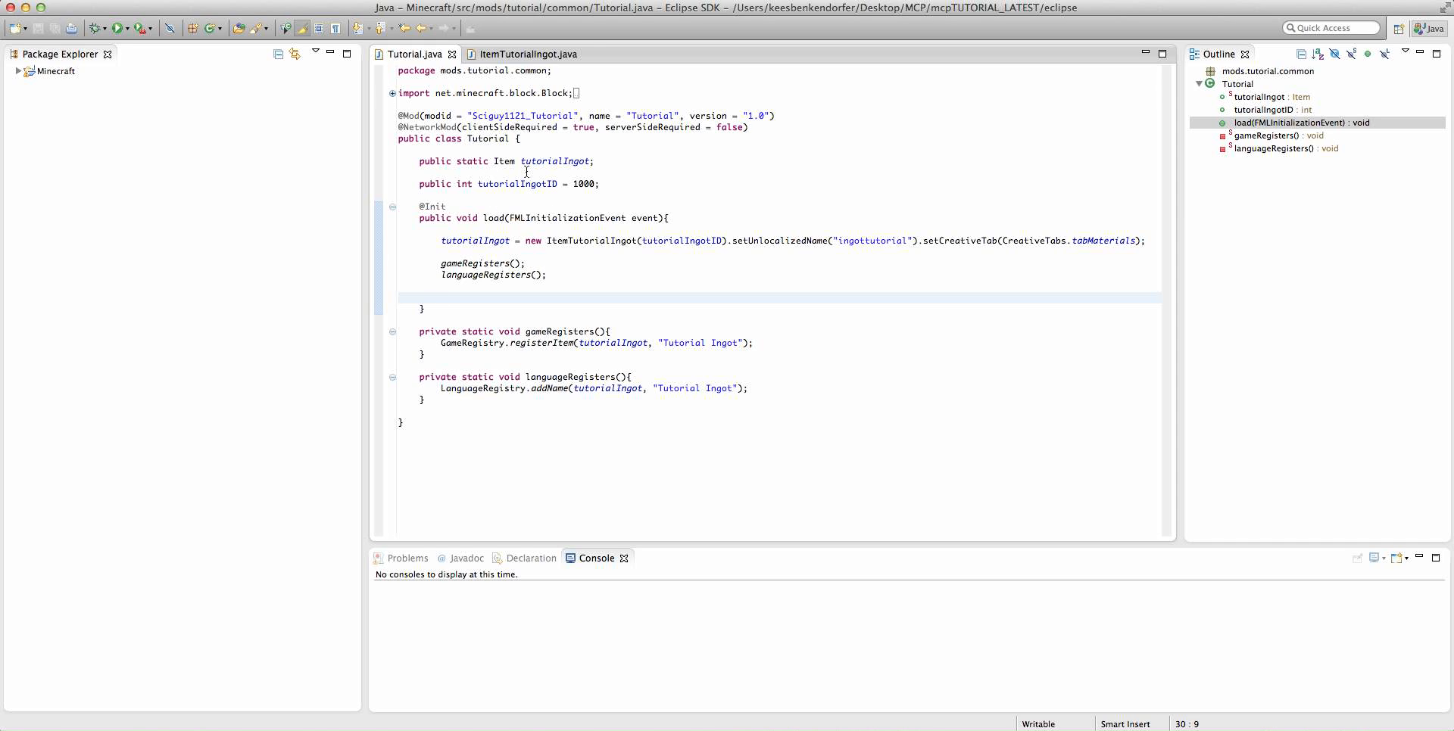
# Add GameRegistry.addSmelting(tutorialIngot.itemID, output, xp) and select the output placeholder
pyautogui.write('G')
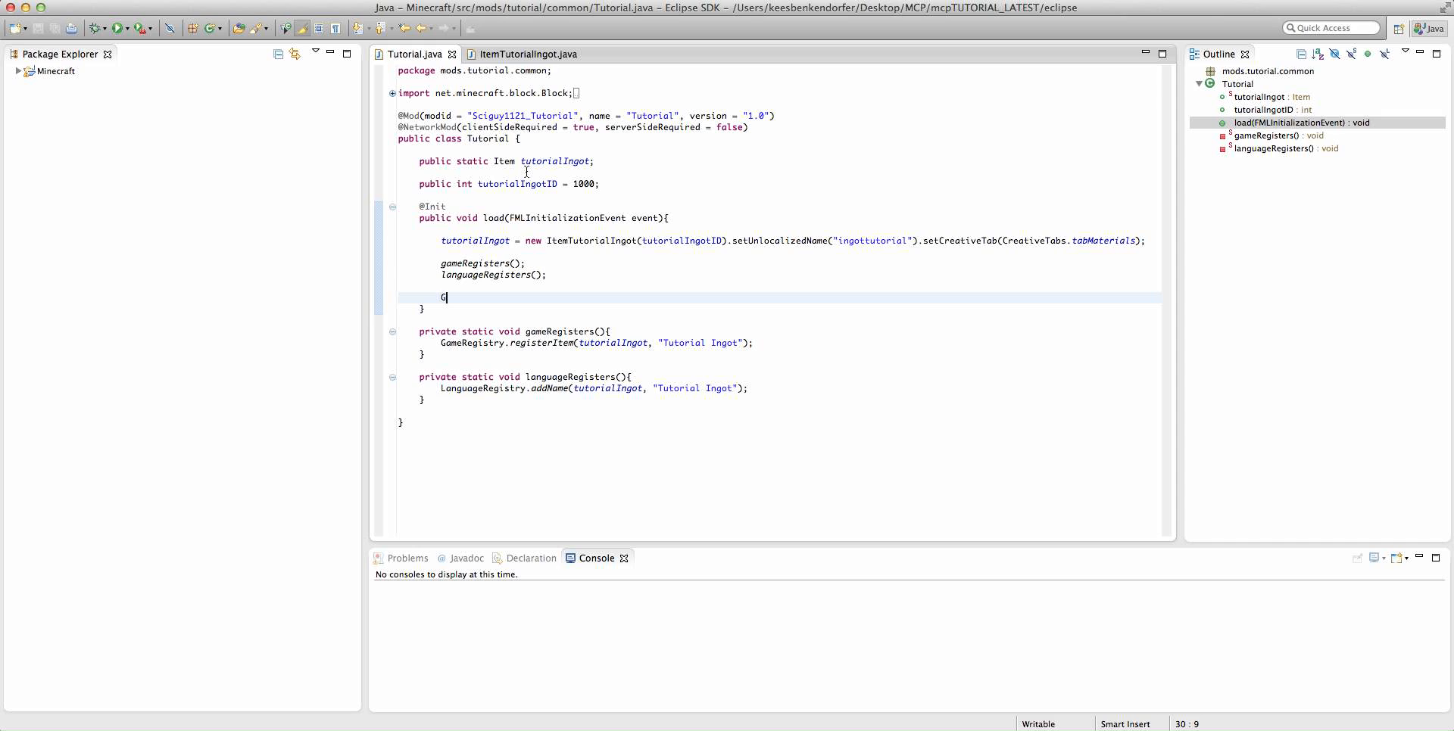
pyautogui.write('ameReg')
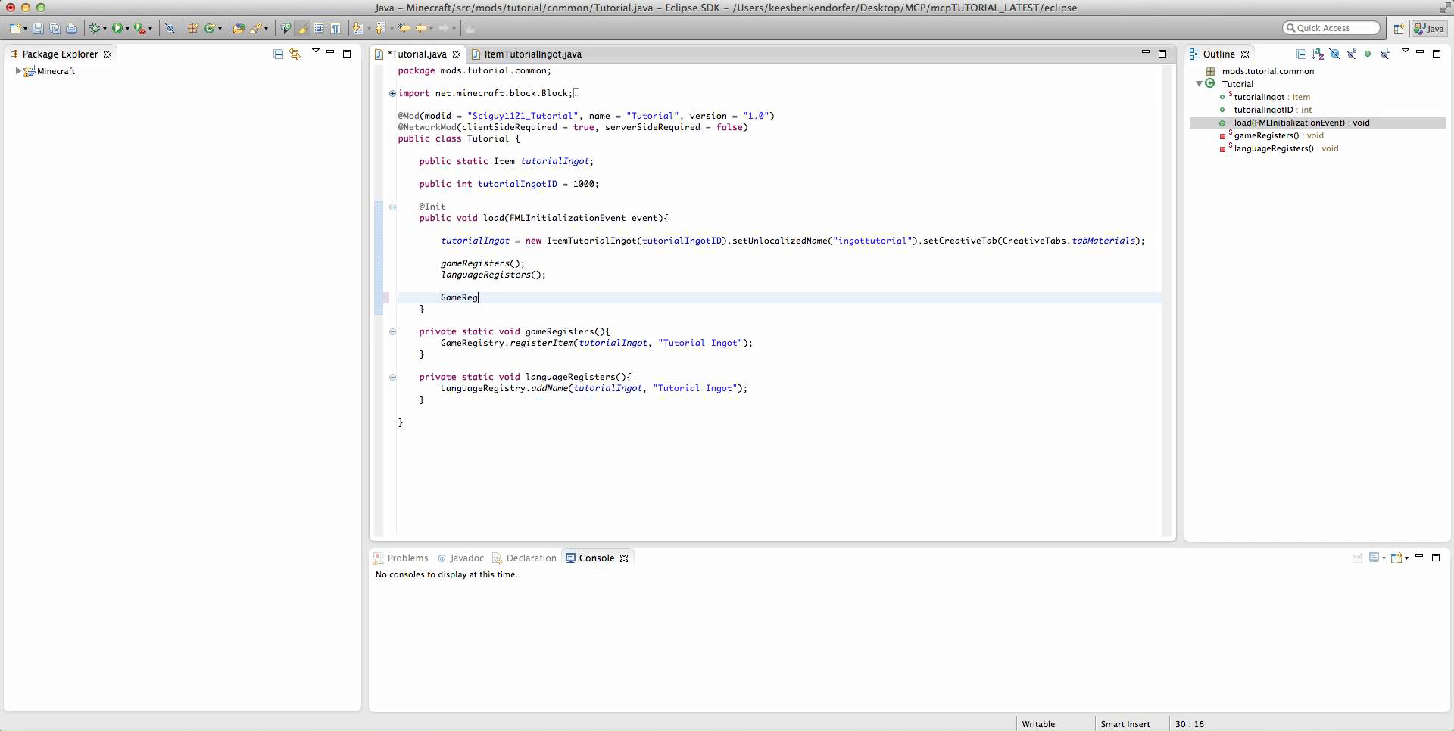
pyautogui.write('istry.')
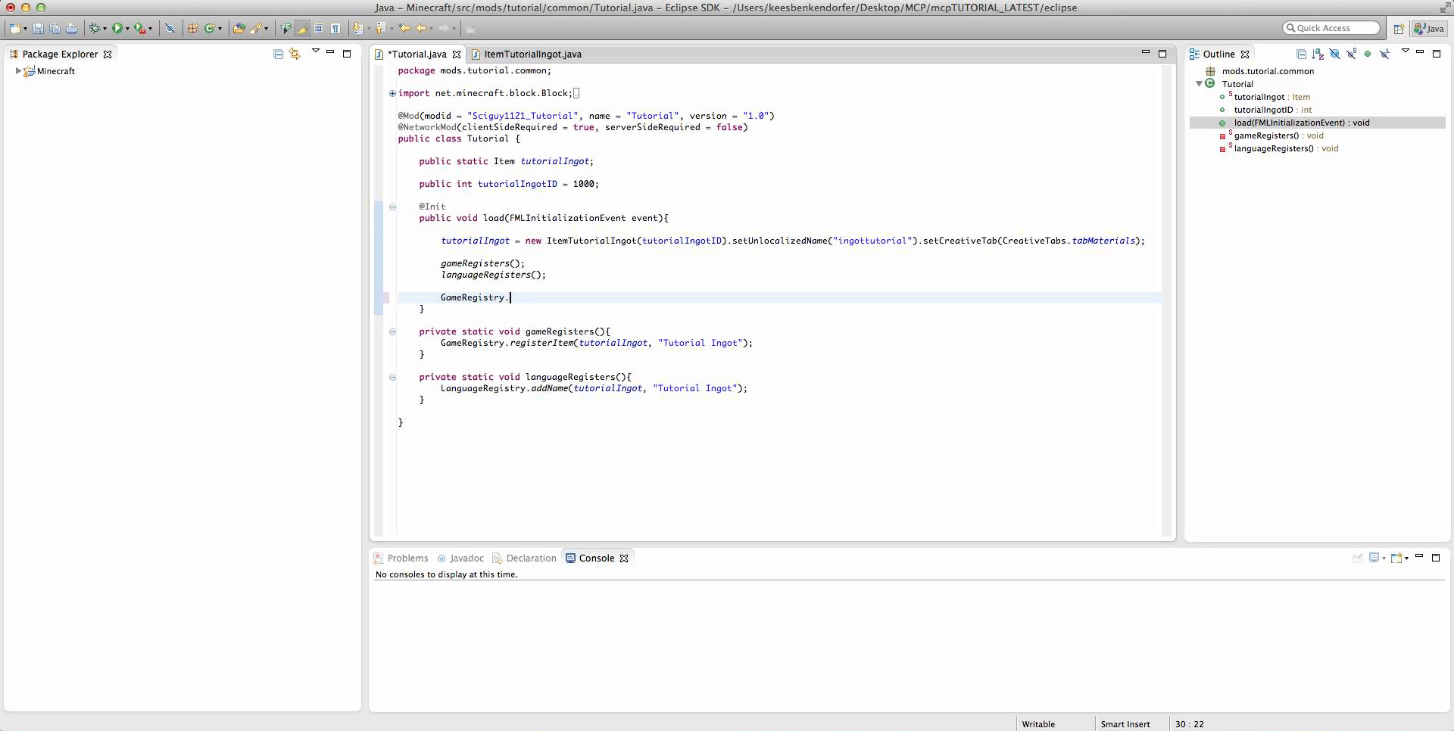
pyautogui.write('addSmelting(tutorialIngot.itemID, output, xp')
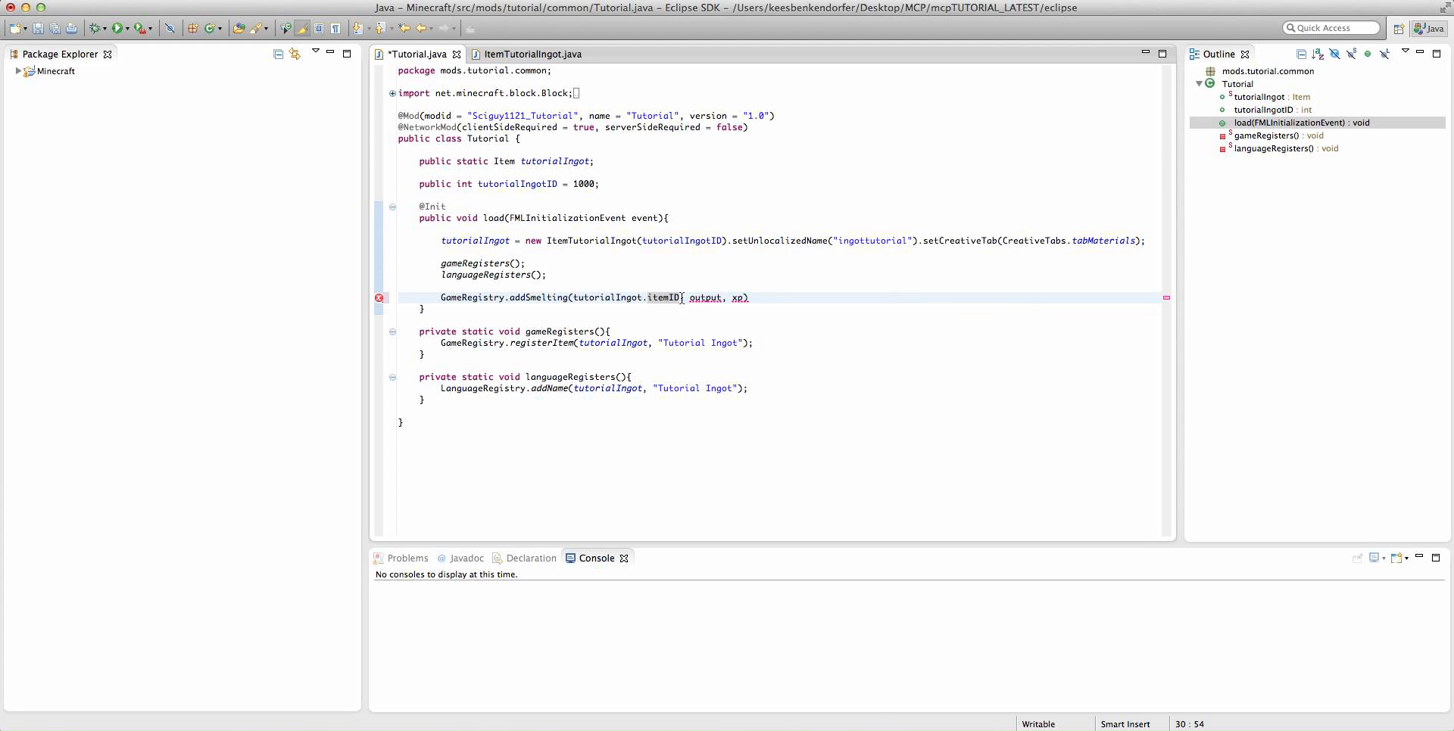
pyautogui.doubleClick(704, 299)
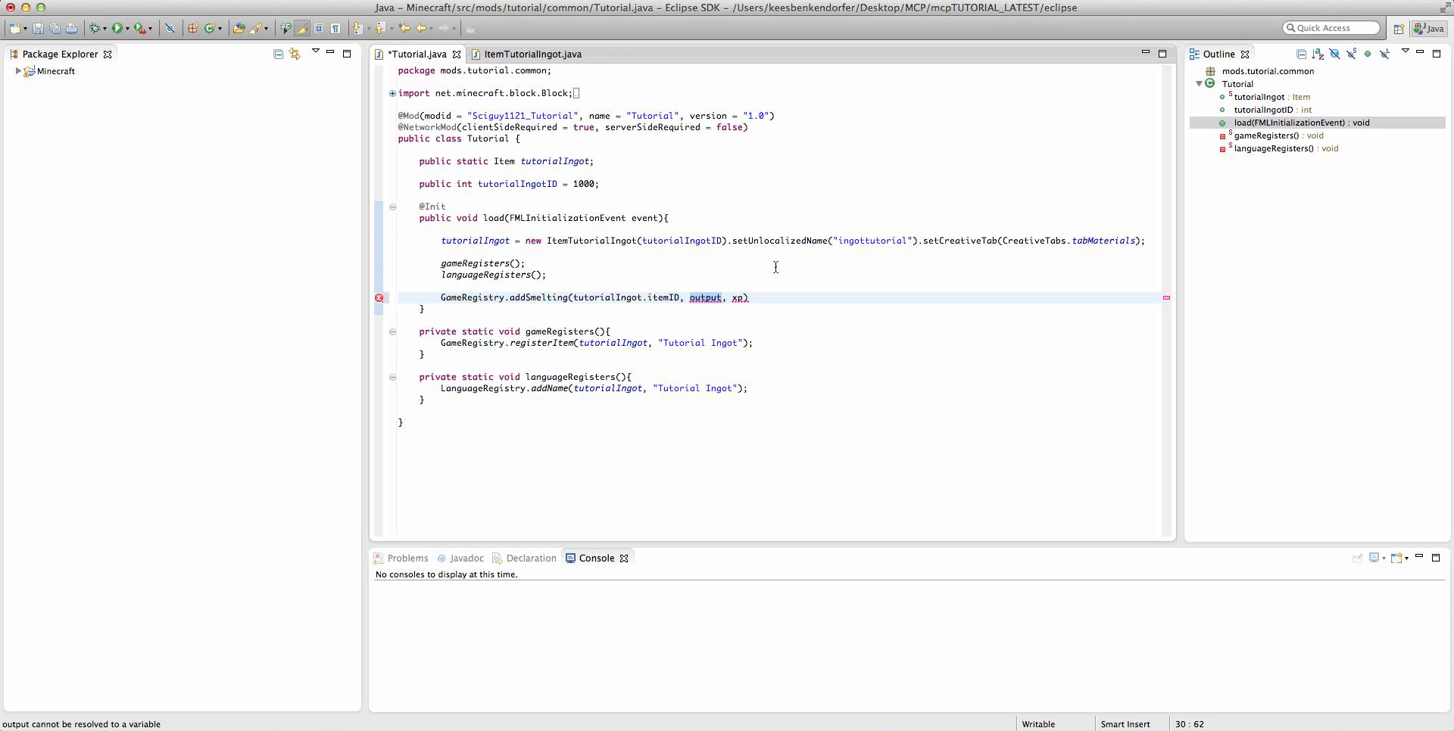
# Replace output with new ItemStack(Item.diamond, 4) as the smelting result
pyautogui.write('new ItemS')
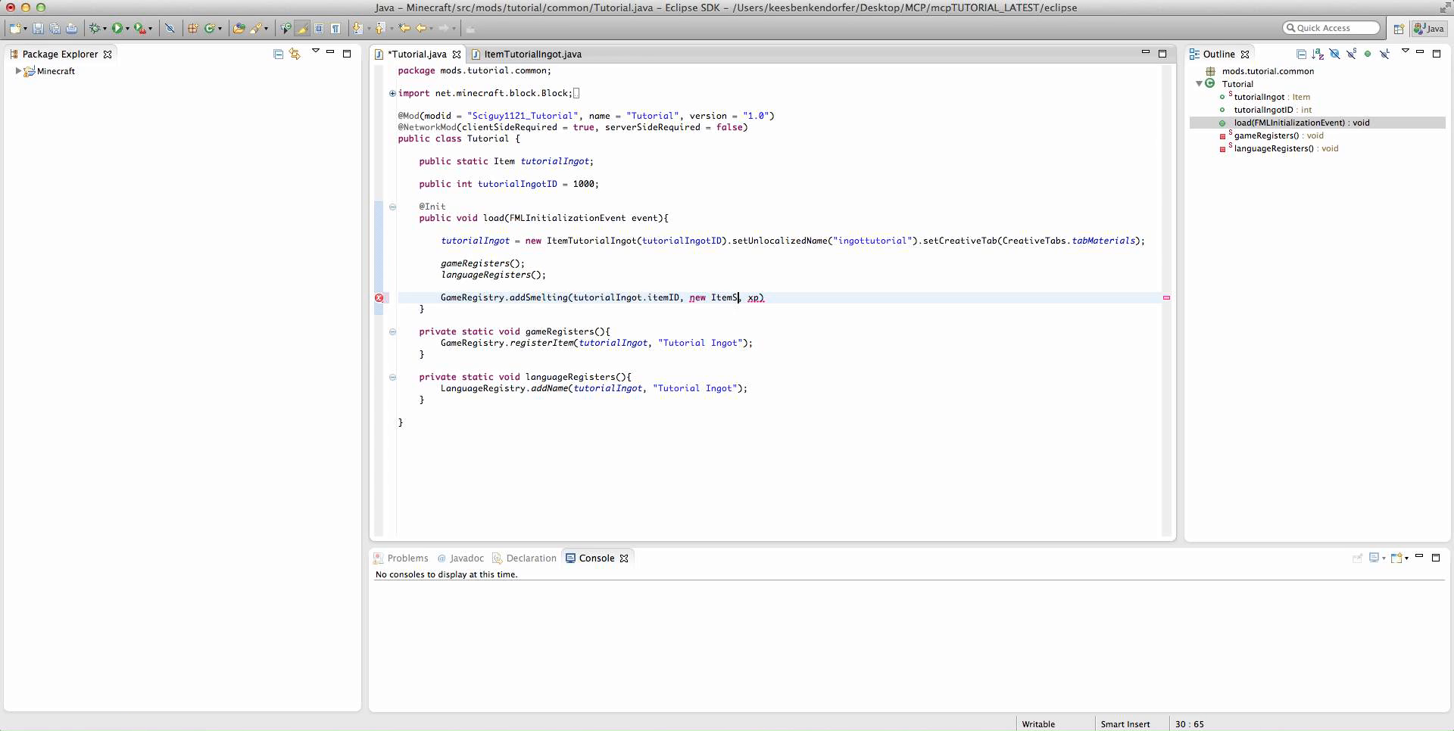
pyautogui.write('tack(')
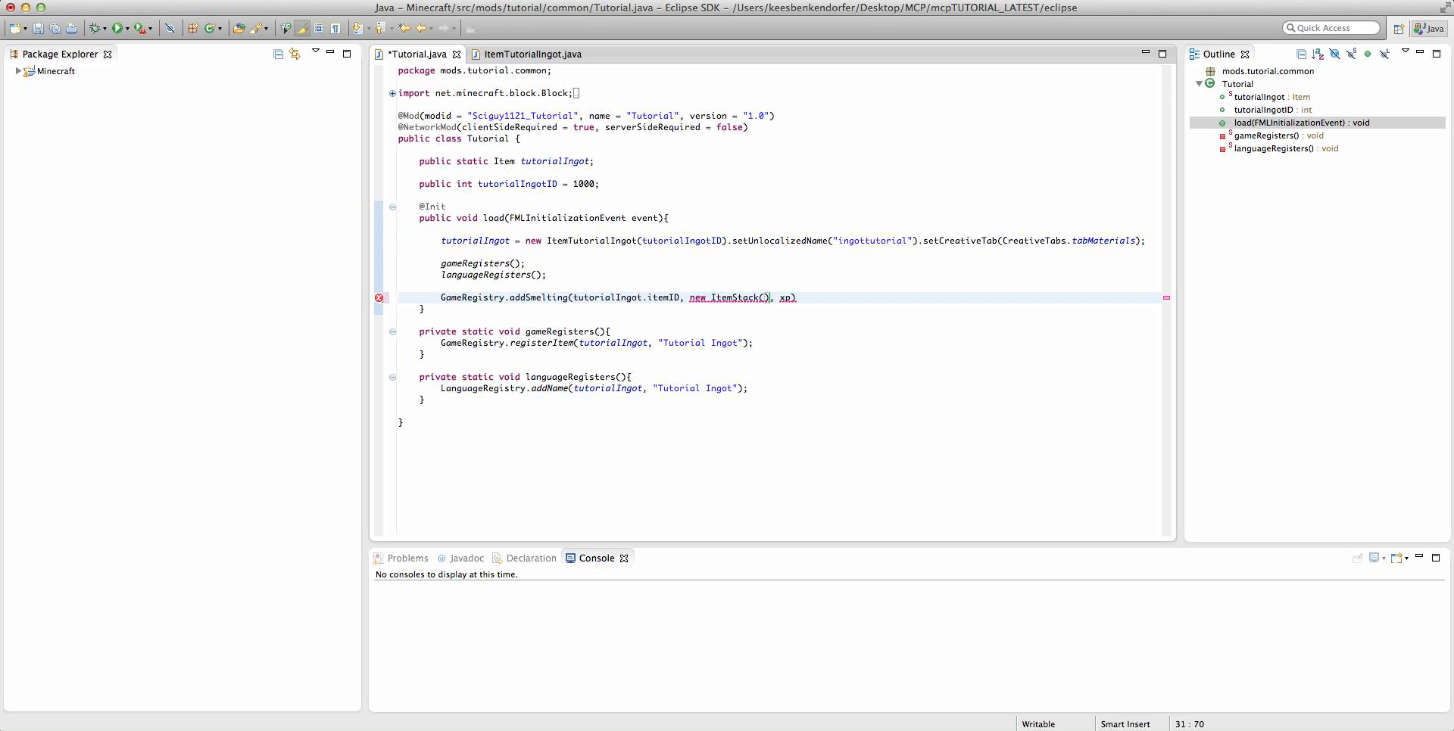
pyautogui.write('Item.d')
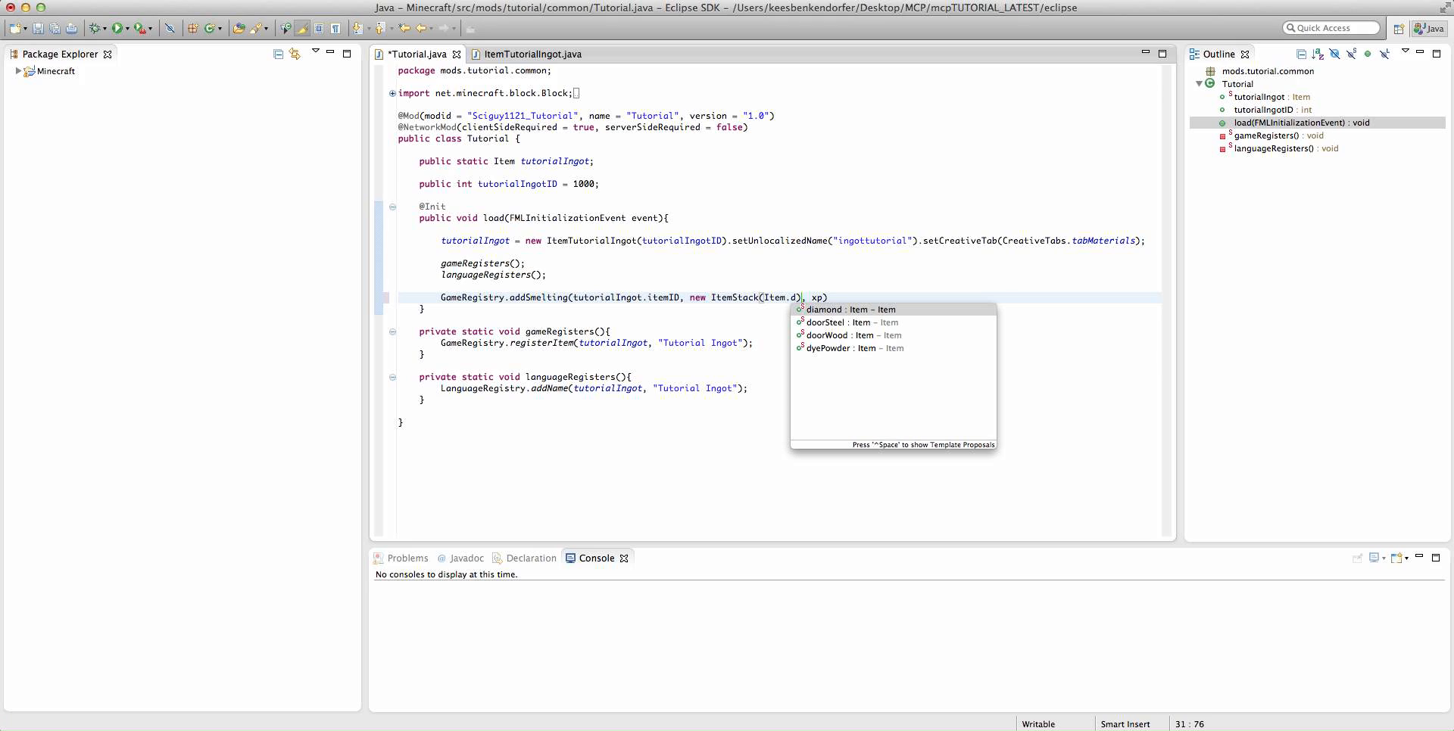
pyautogui.click(830, 309)
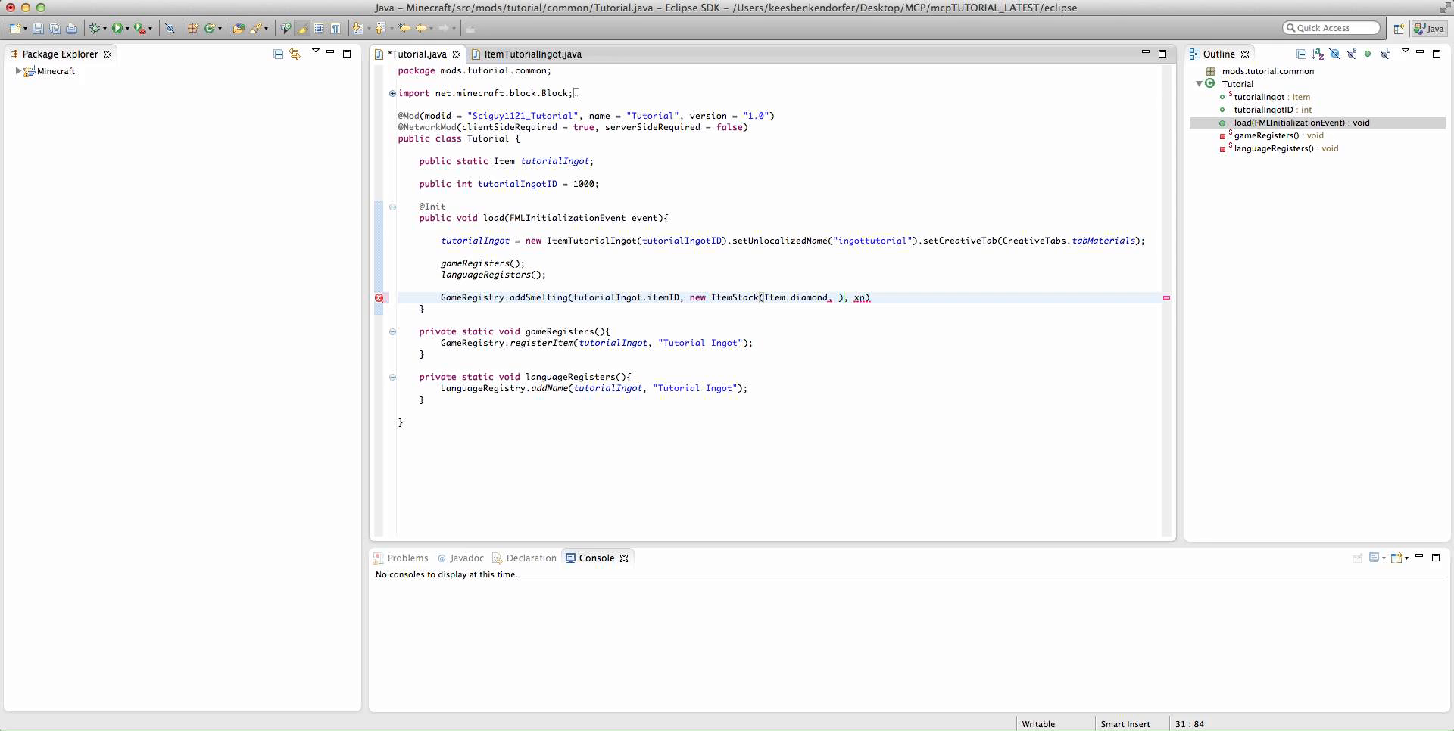
pyautogui.write('4')
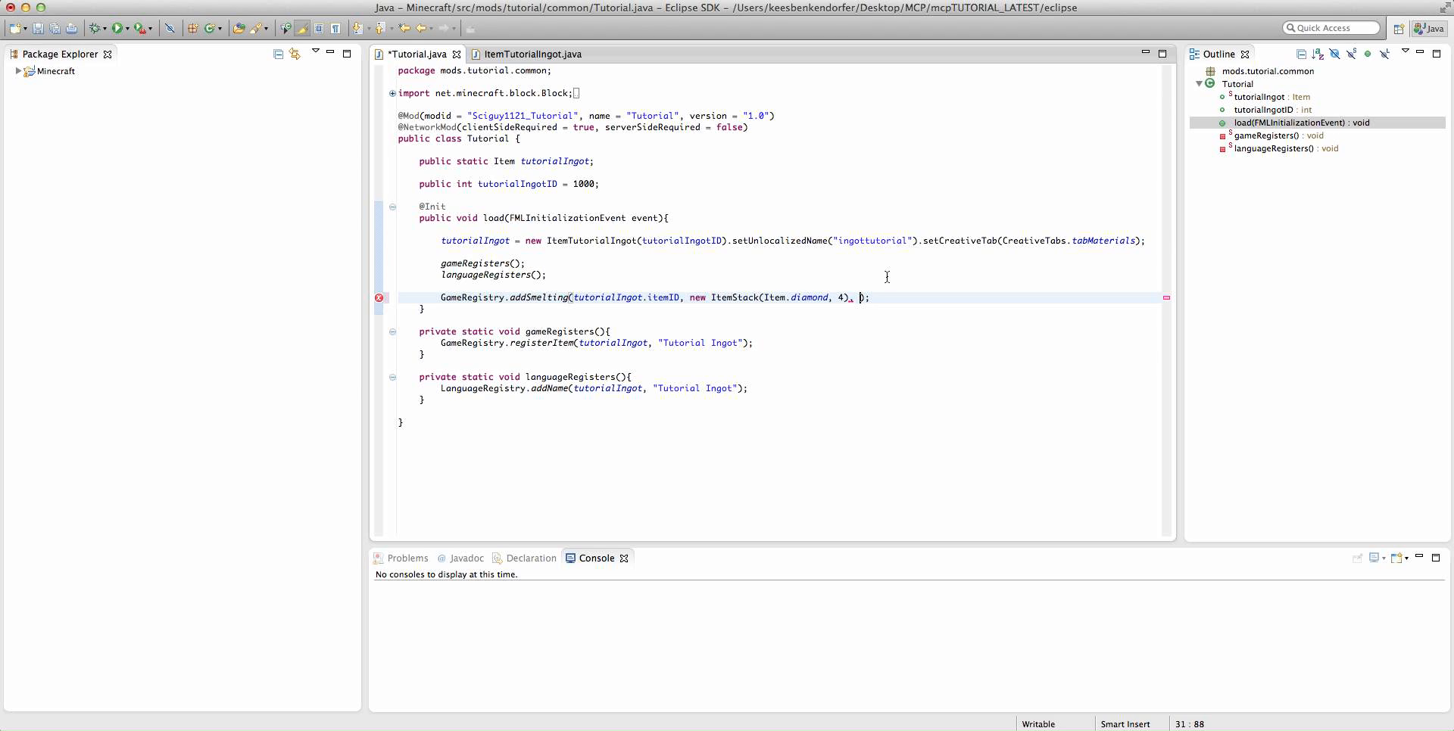
# Set the smelting experience argument to 1F, completing the addSmelting call
pyautogui.write('1F')
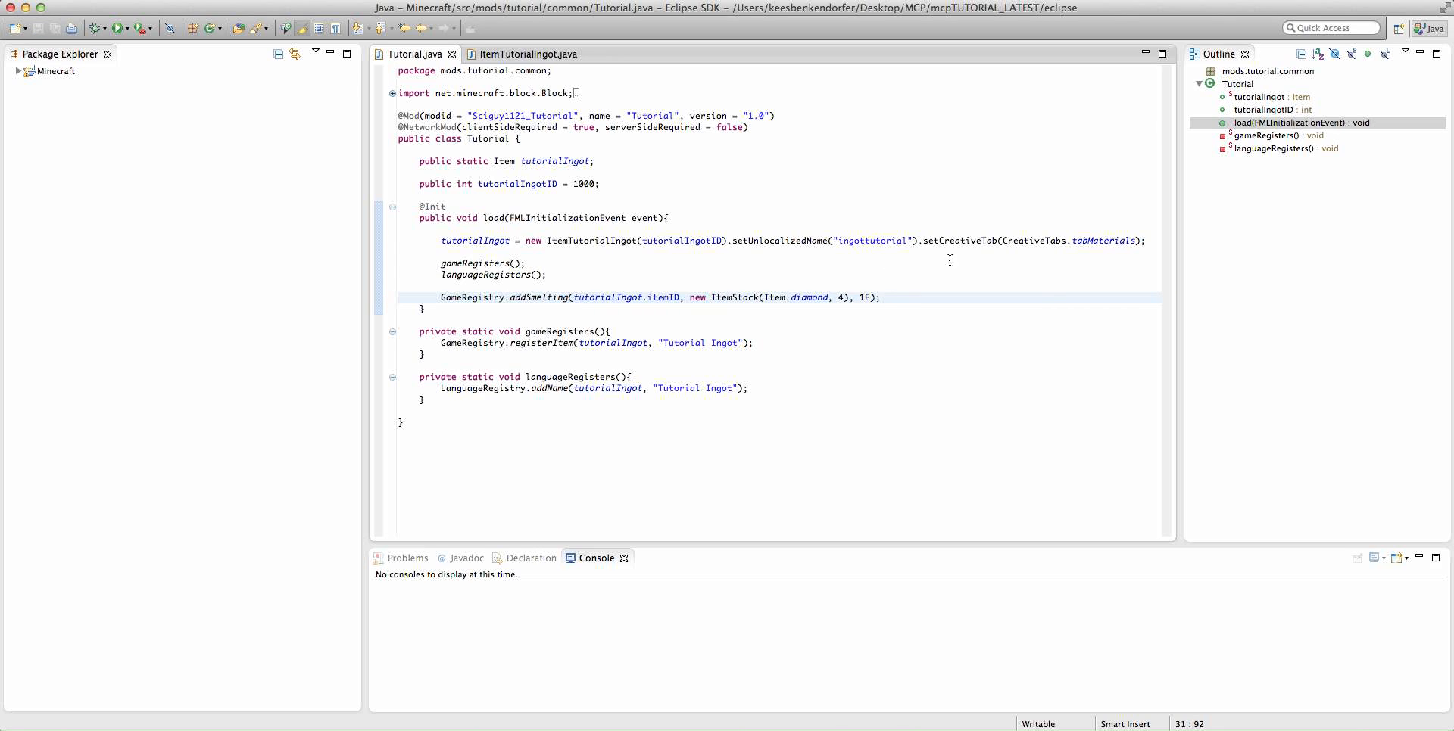
pyautogui.moveTo(652, 299)
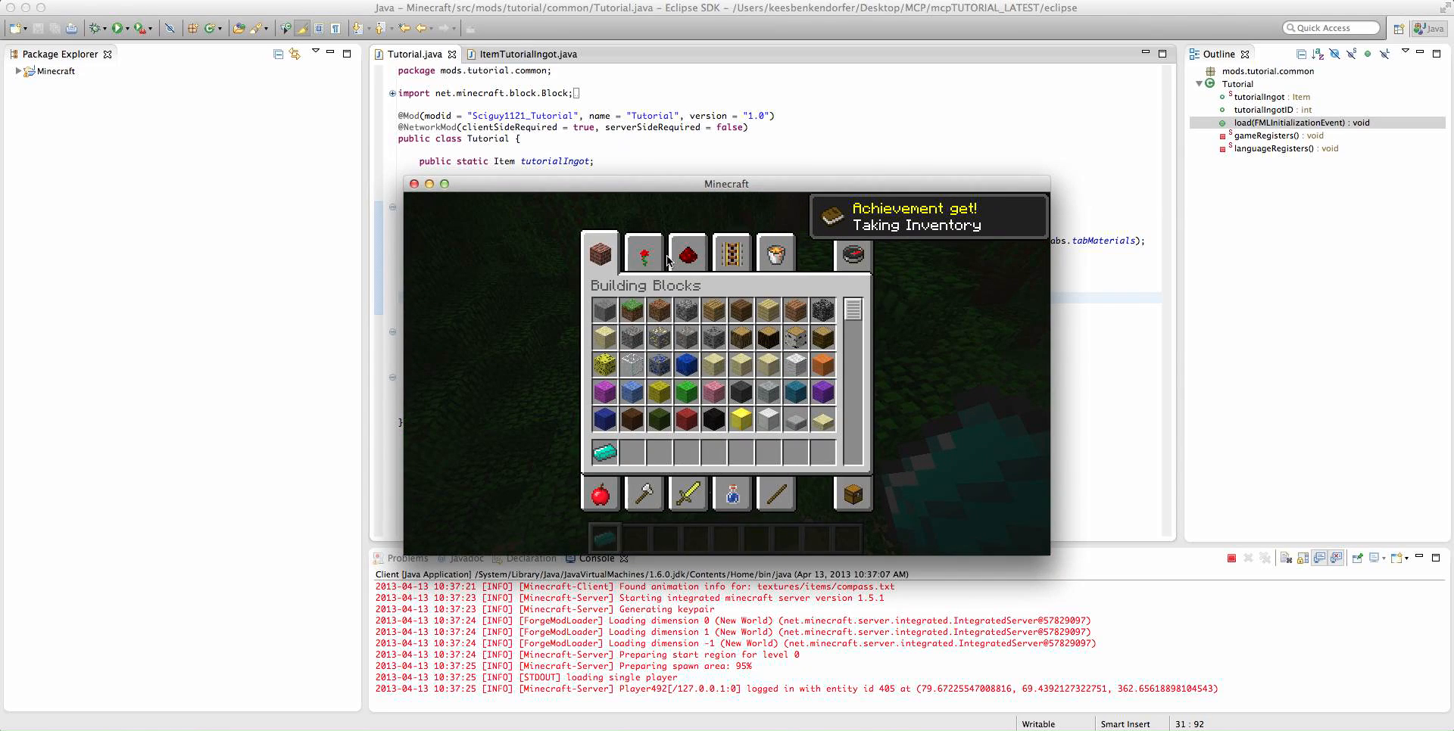
# Grab a furnace from Decoration Blocks, load the tutorial ingot and fuel, then exit to the pause menu
pyautogui.click(643, 253)
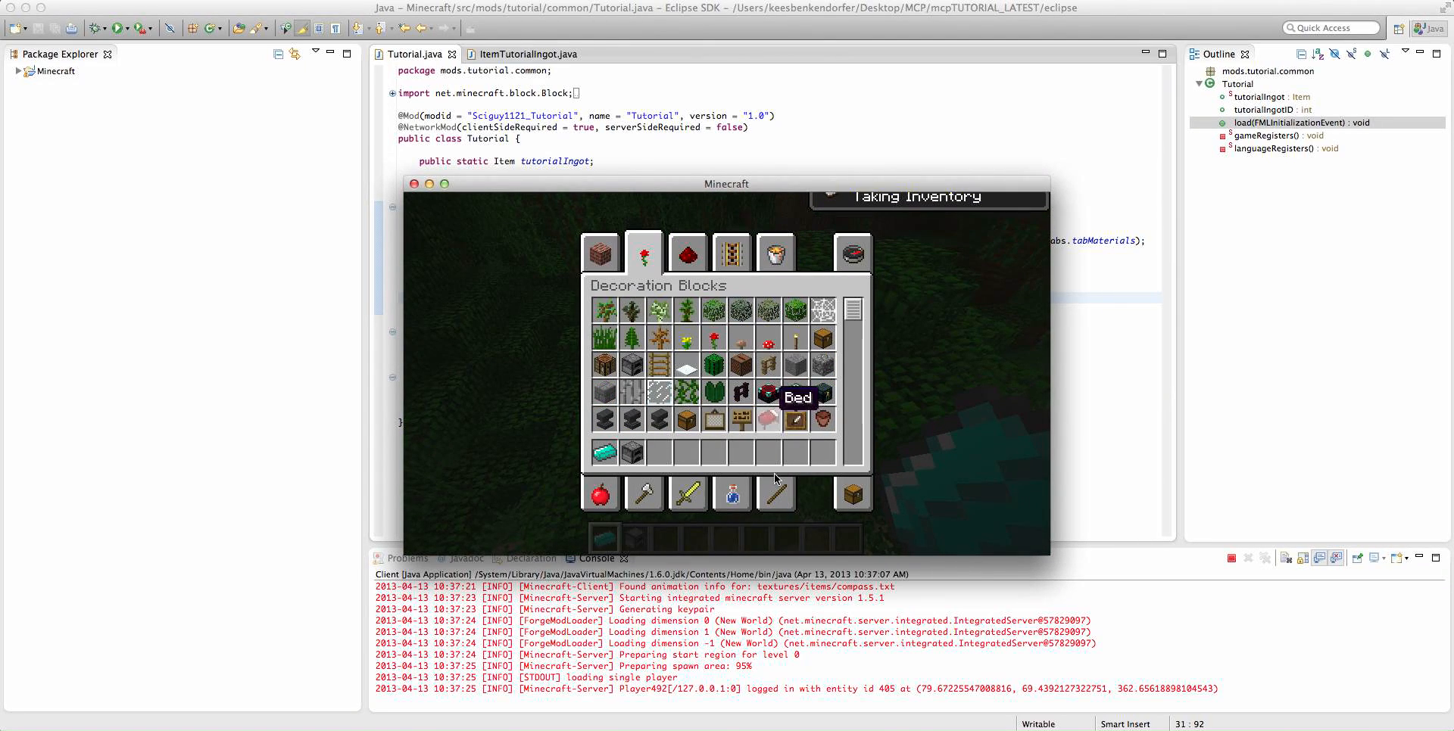
pyautogui.click(729, 253)
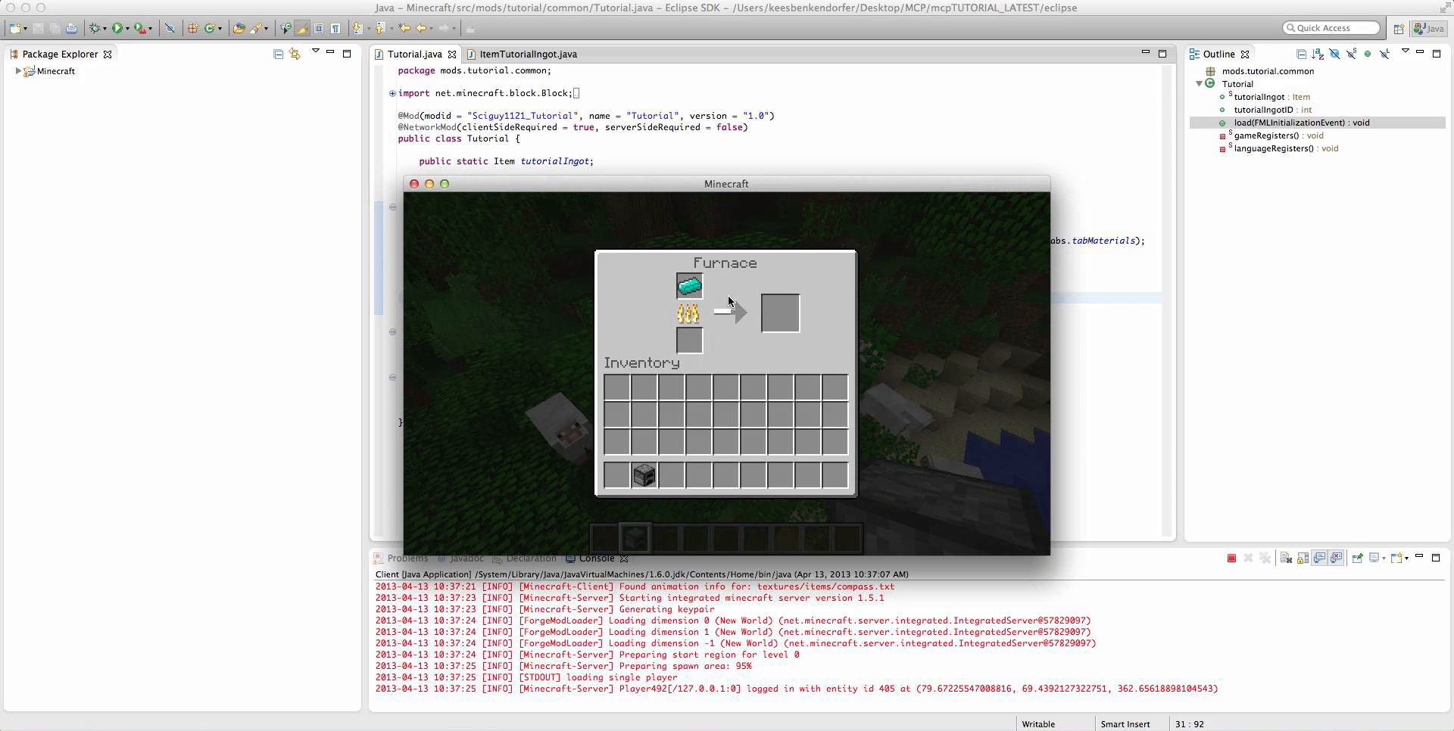
pyautogui.moveTo(747, 321)
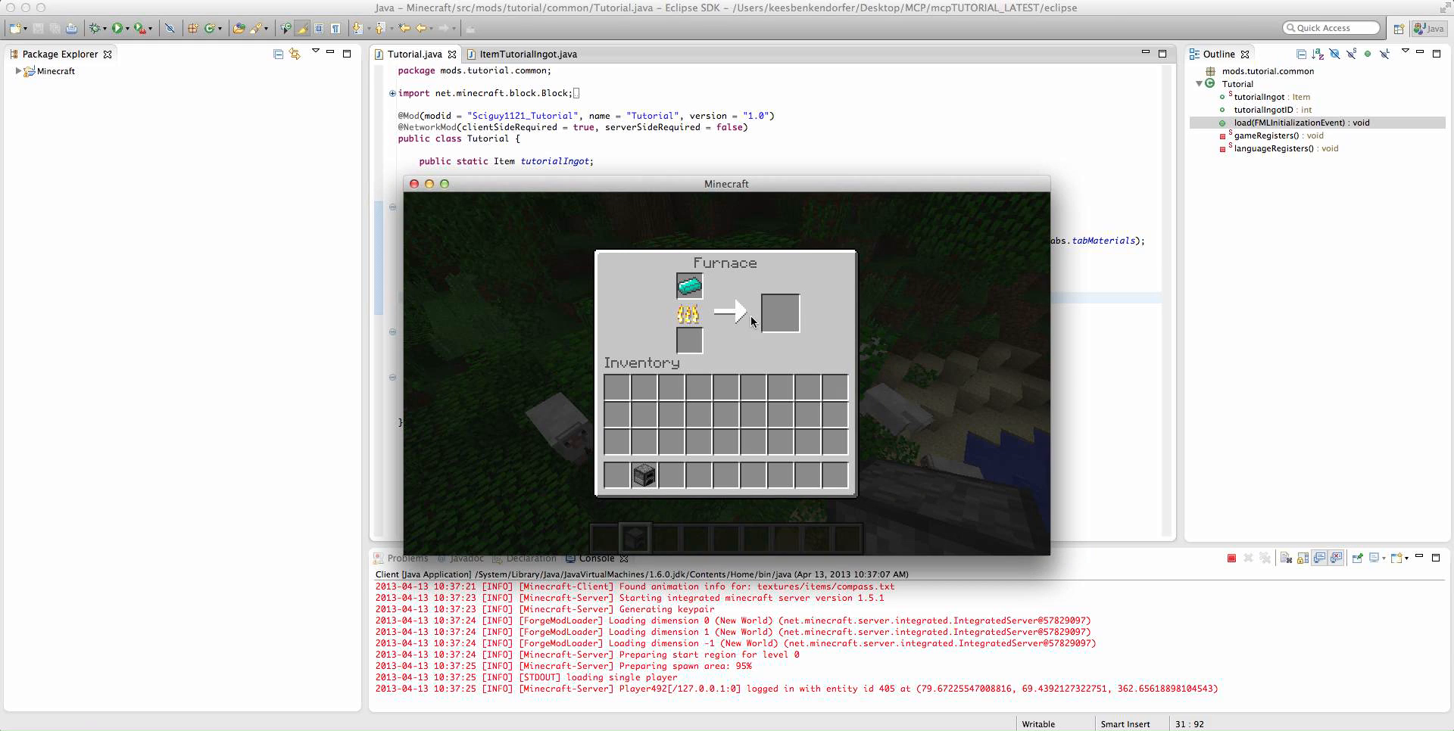
pyautogui.press('Escape')
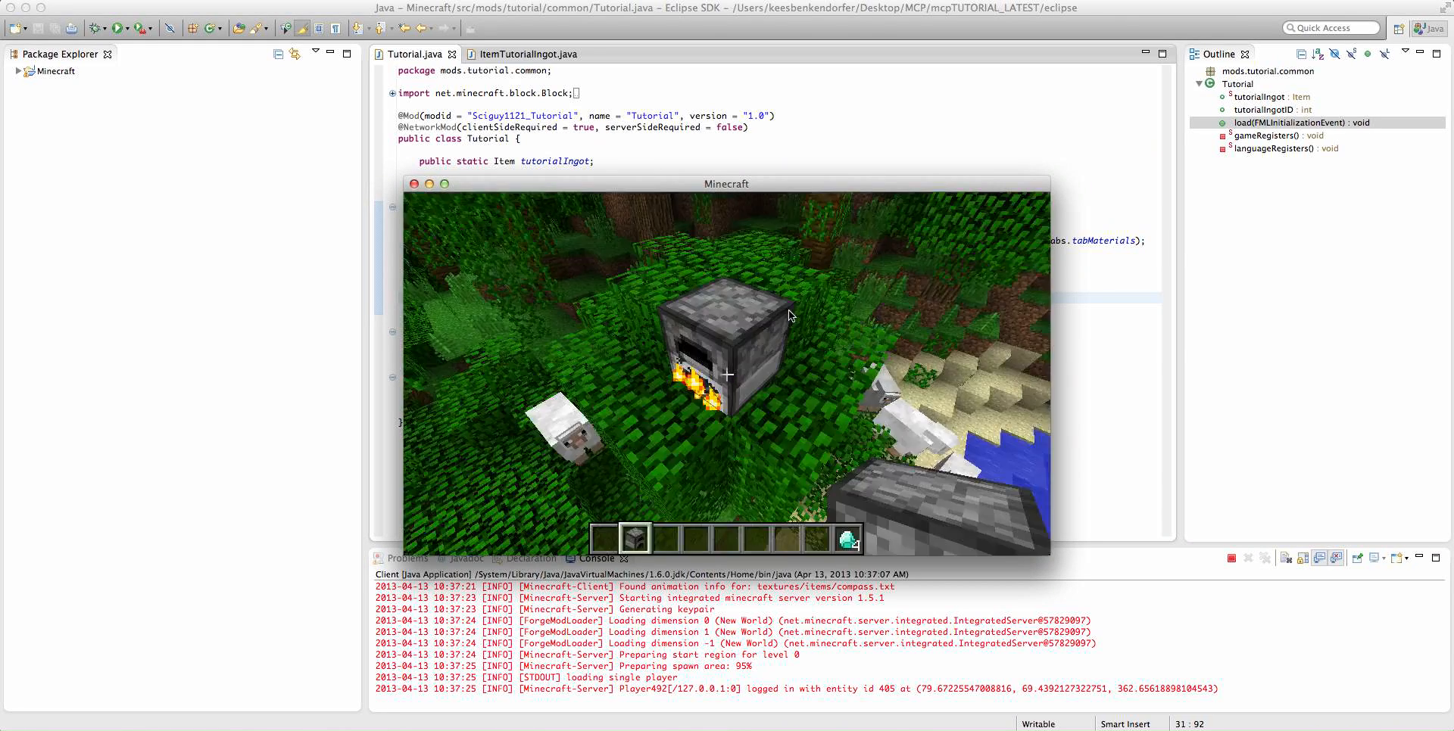
pyautogui.press('Escape')
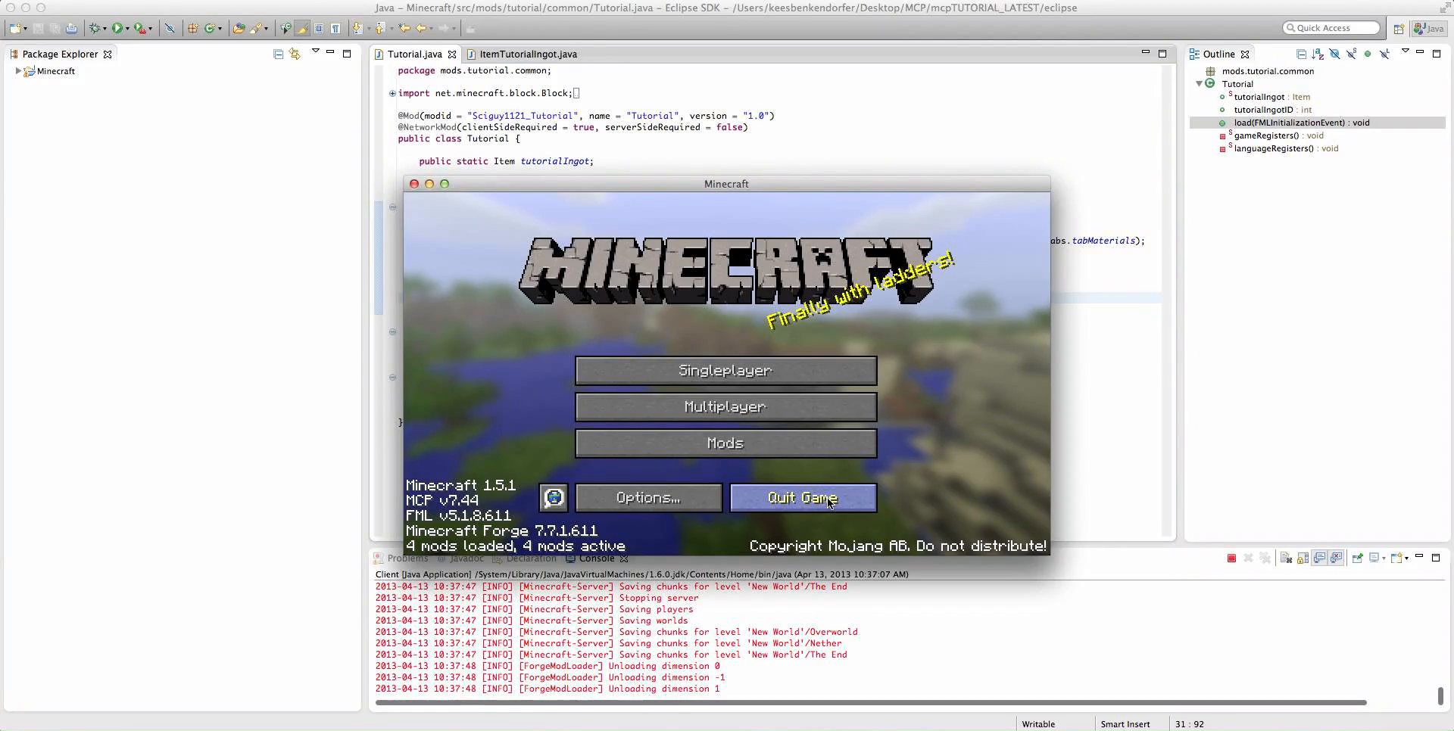
# Change the smelting output to Block.blockDiamond and relaunch the Minecraft client
pyautogui.click(803, 499)
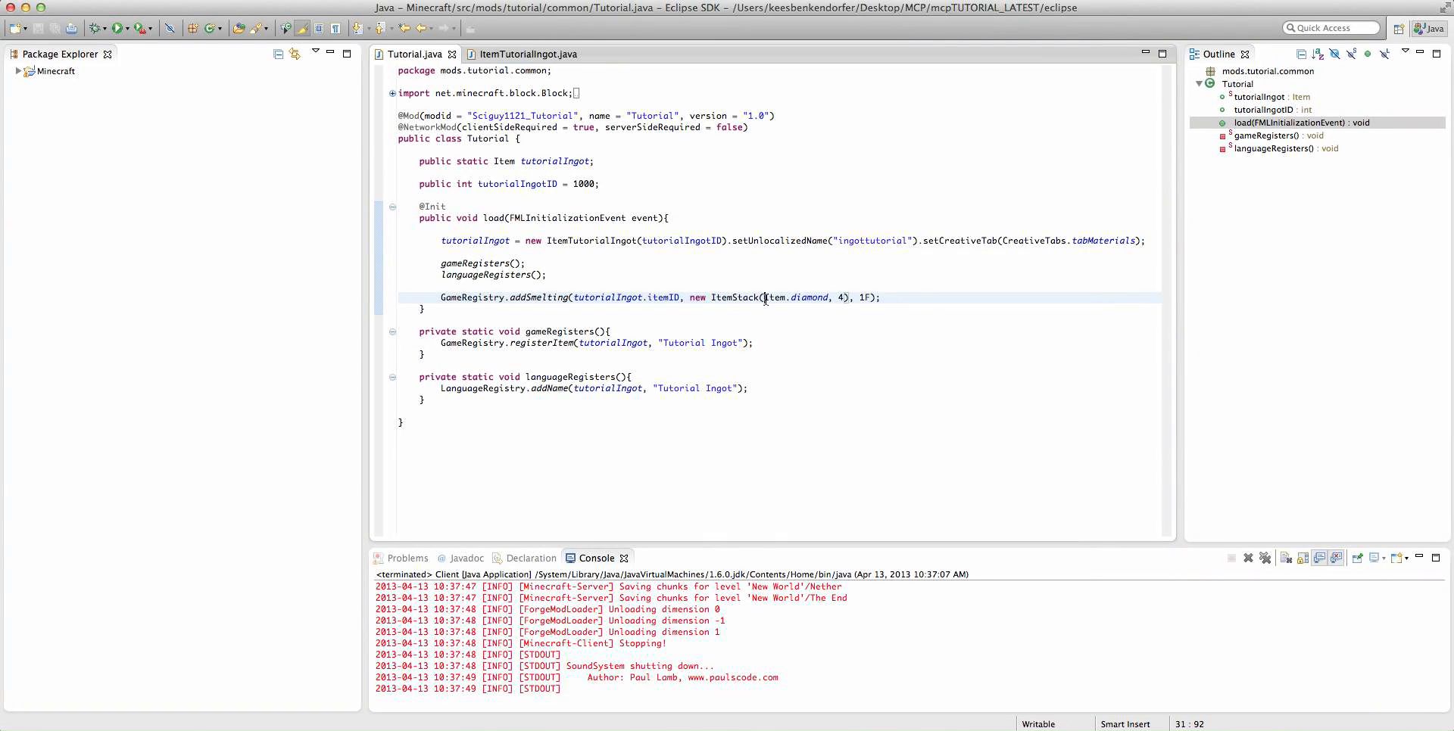
pyautogui.write('Block')
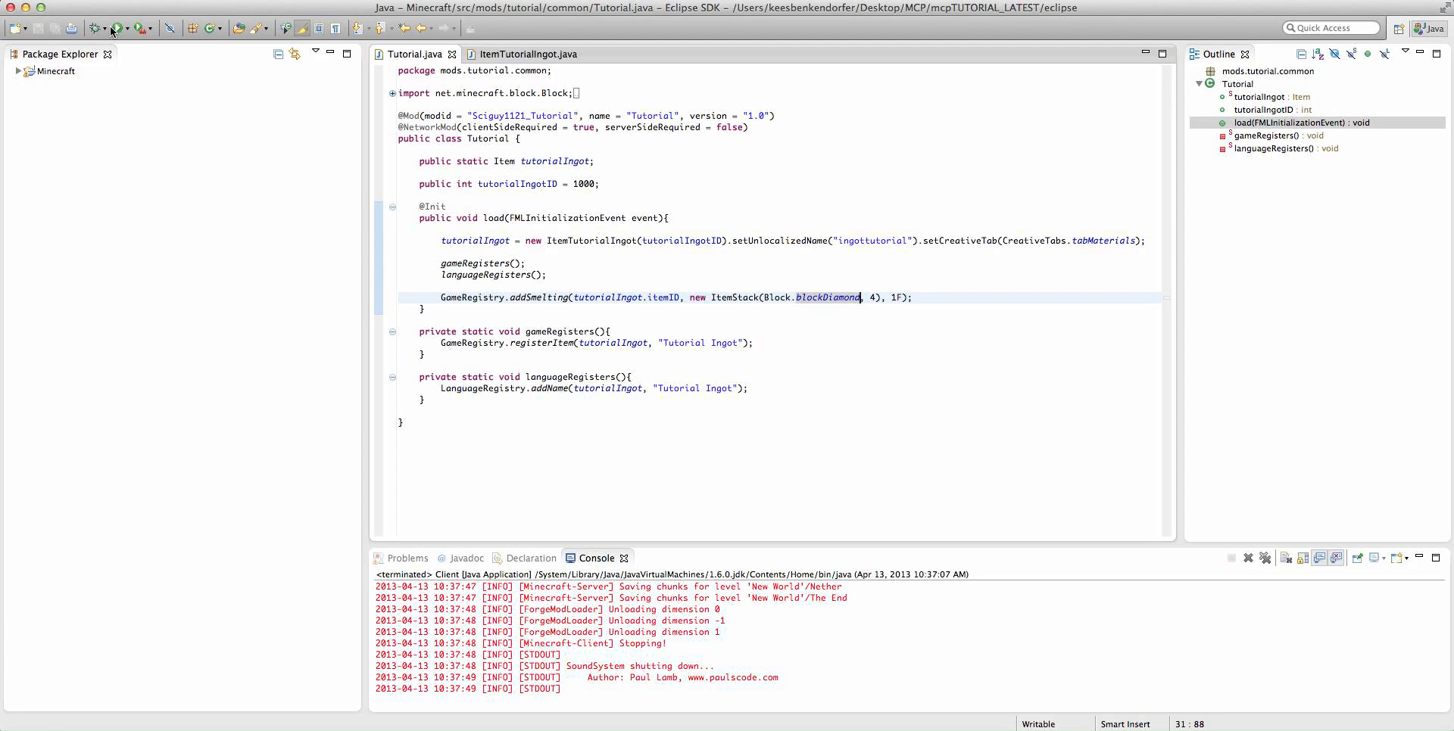
pyautogui.click(100, 29)
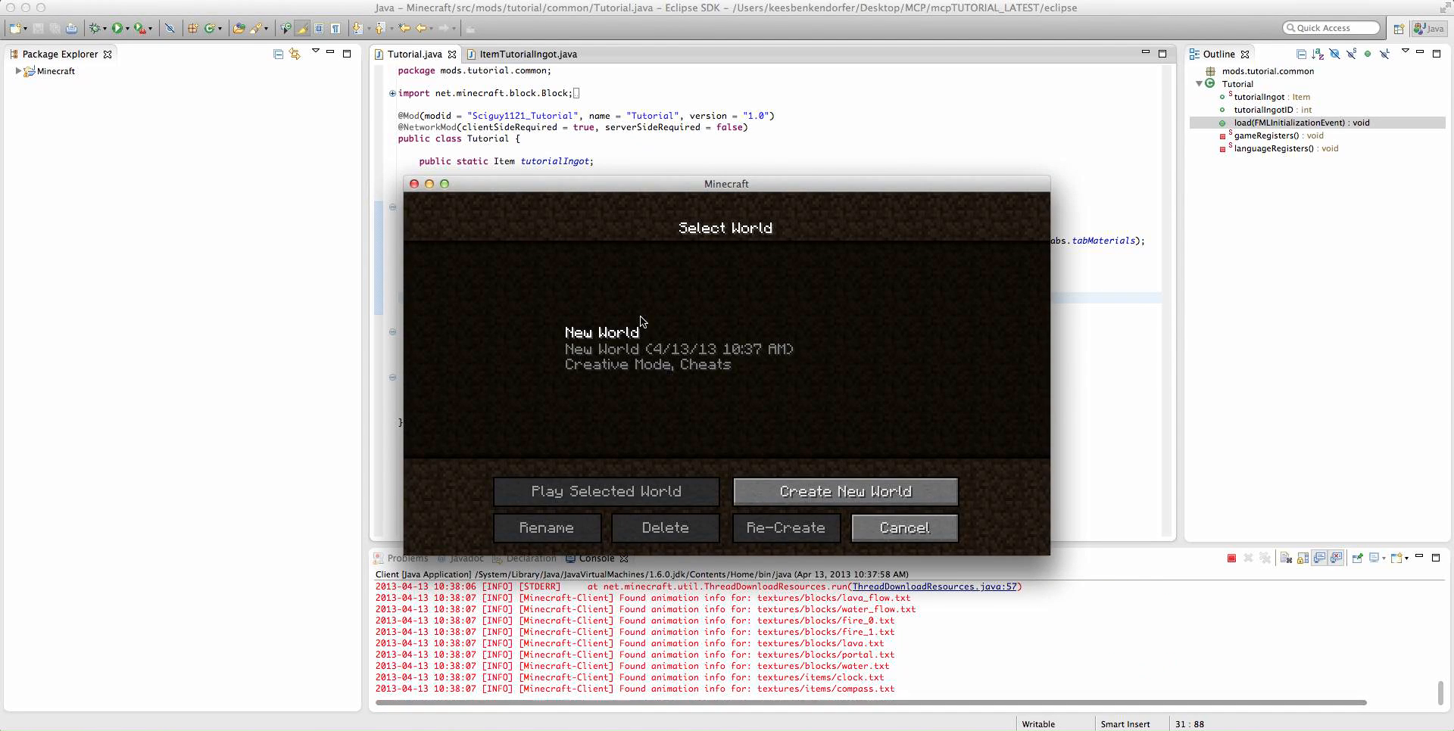
# Play New World, check the furnace smelting the tutorial ingot, and close the furnace
pyautogui.click(605, 491)
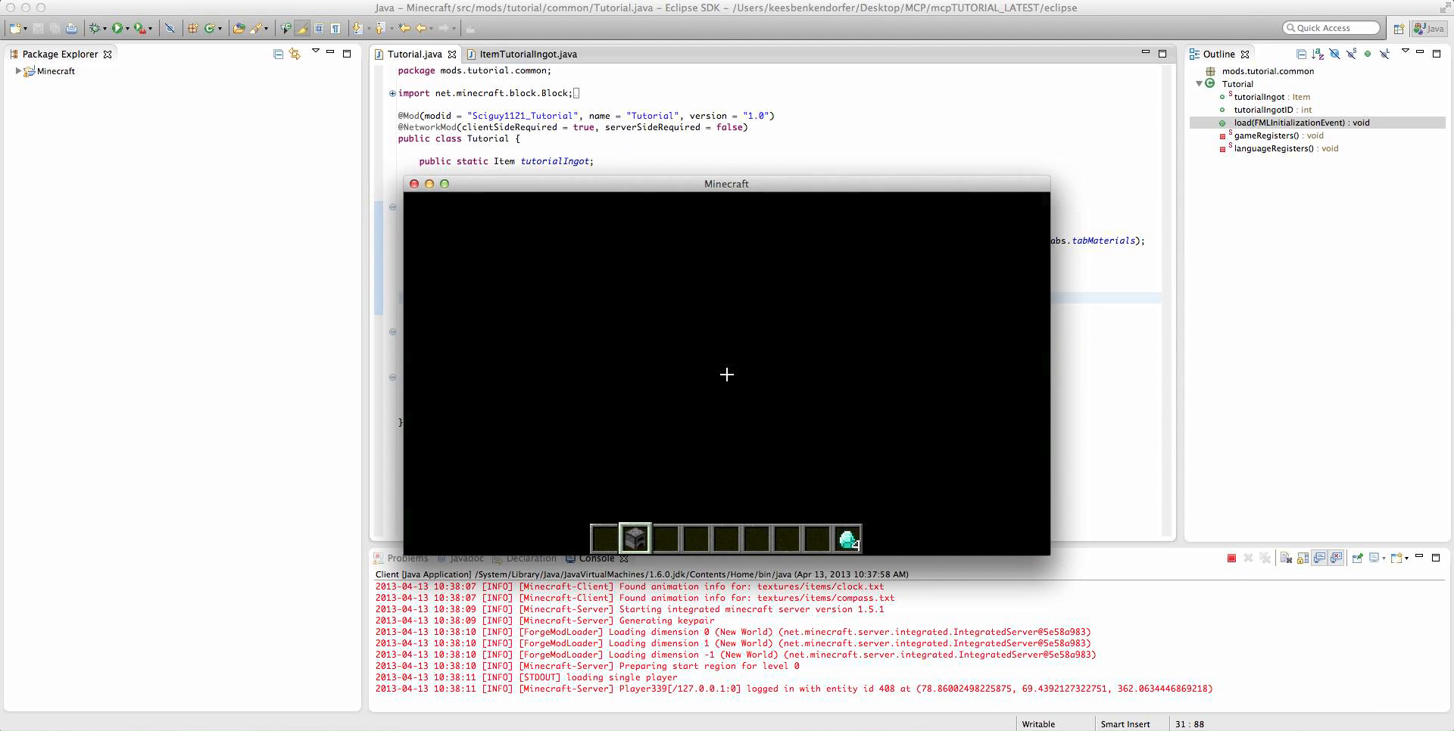
pyautogui.press('e')
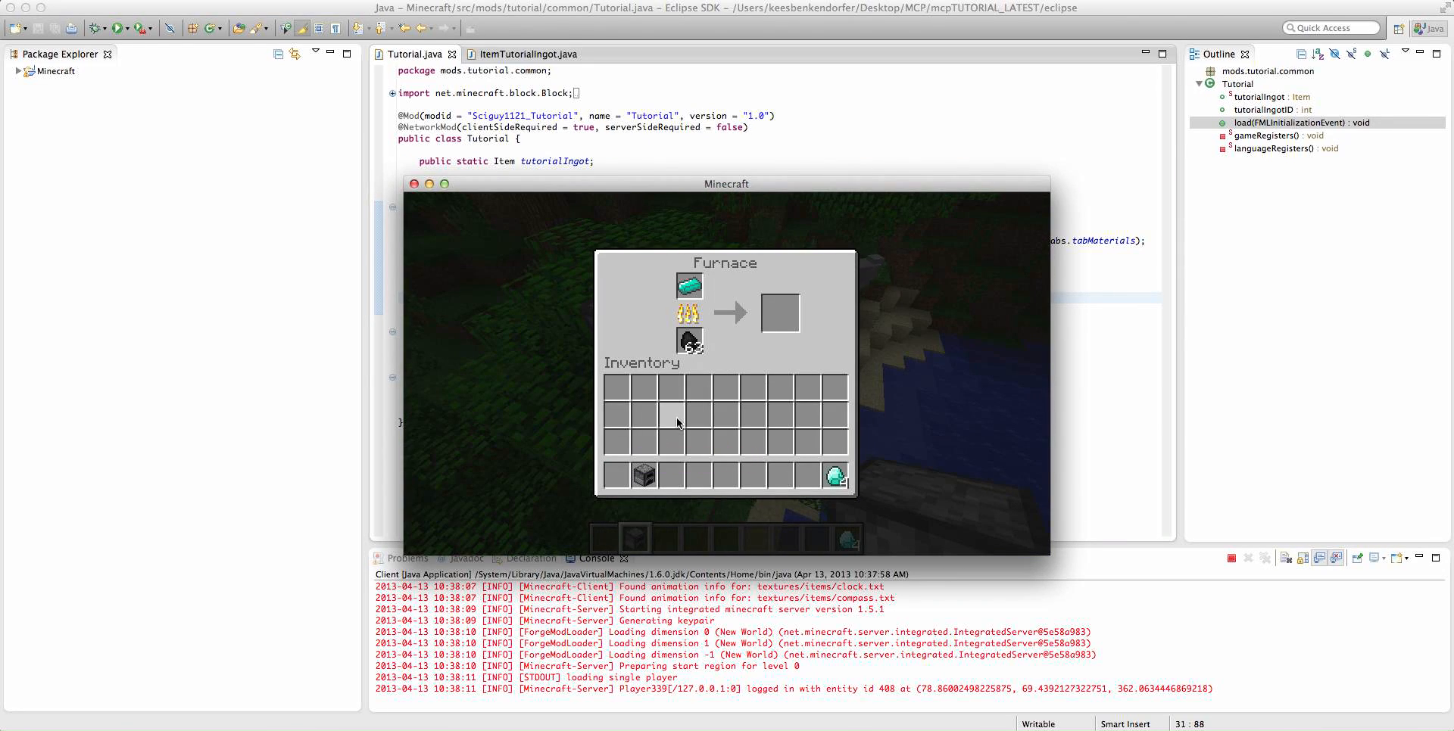
pyautogui.press('Escape')
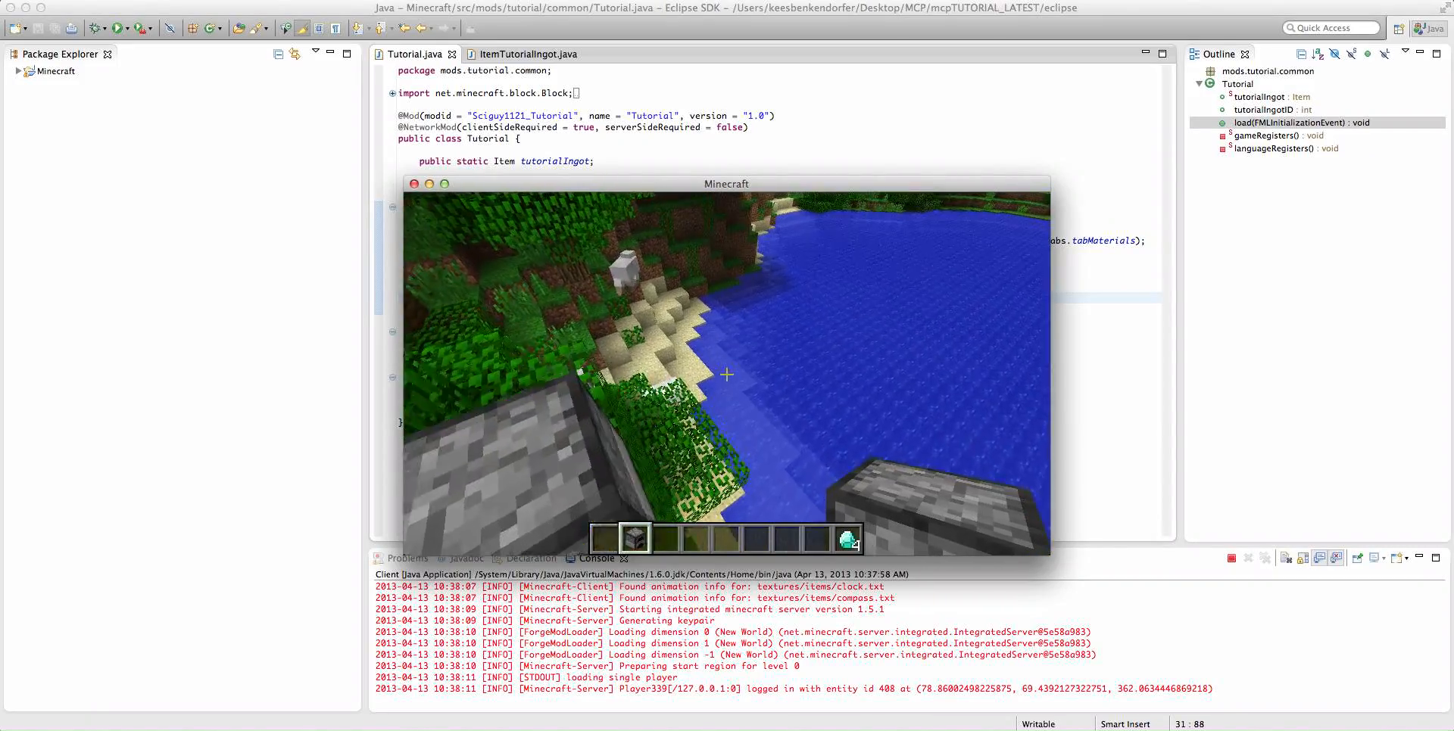